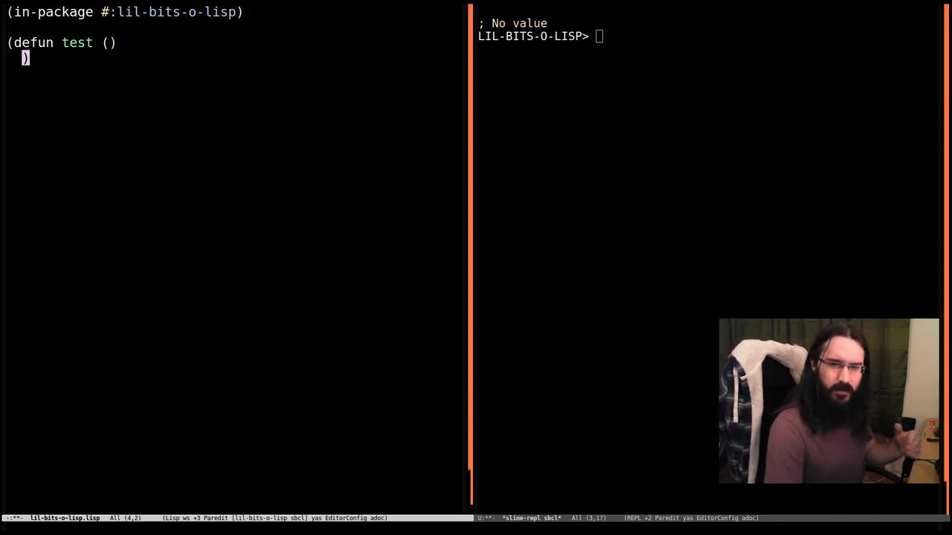
mouse_move(86, 88)
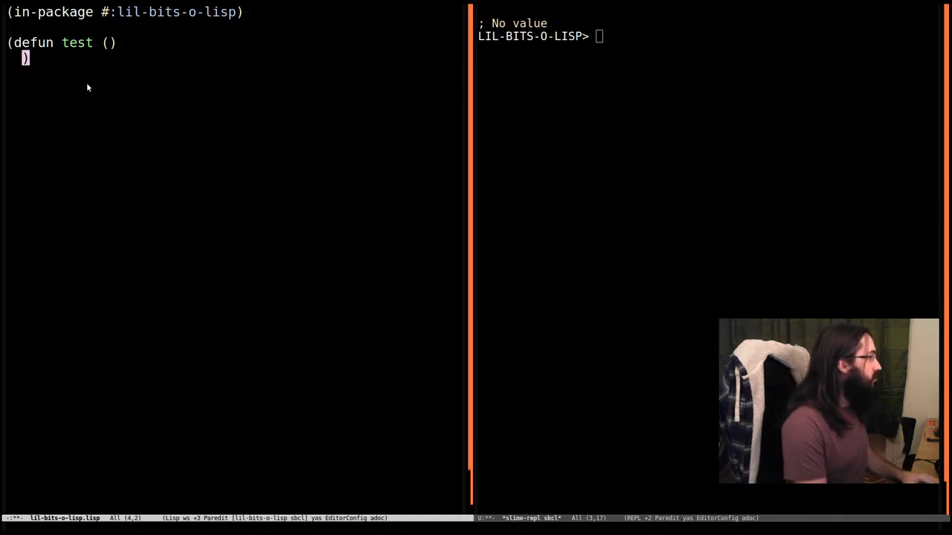
Define test with parameters (x y) and body (+ x y), then call (test 10 20) to get 30.
type("(x y")
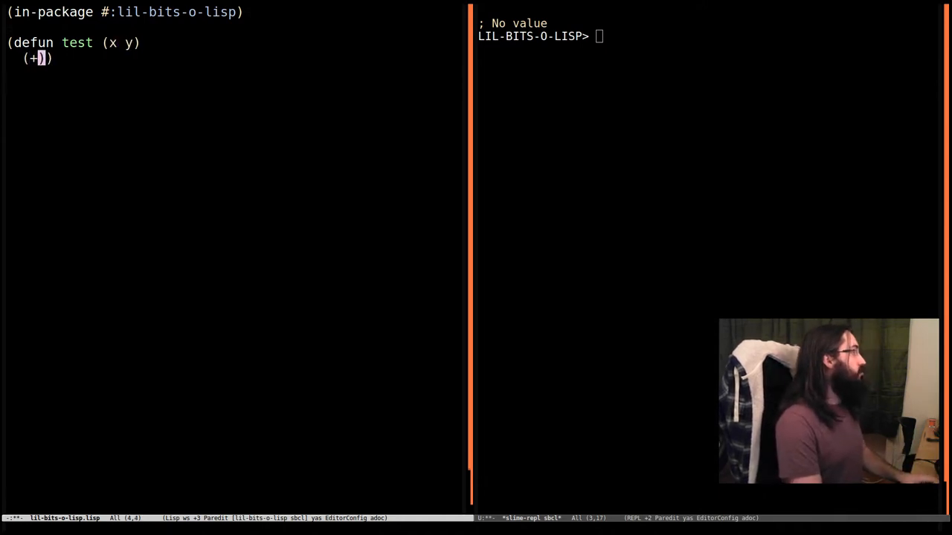
type("x y")
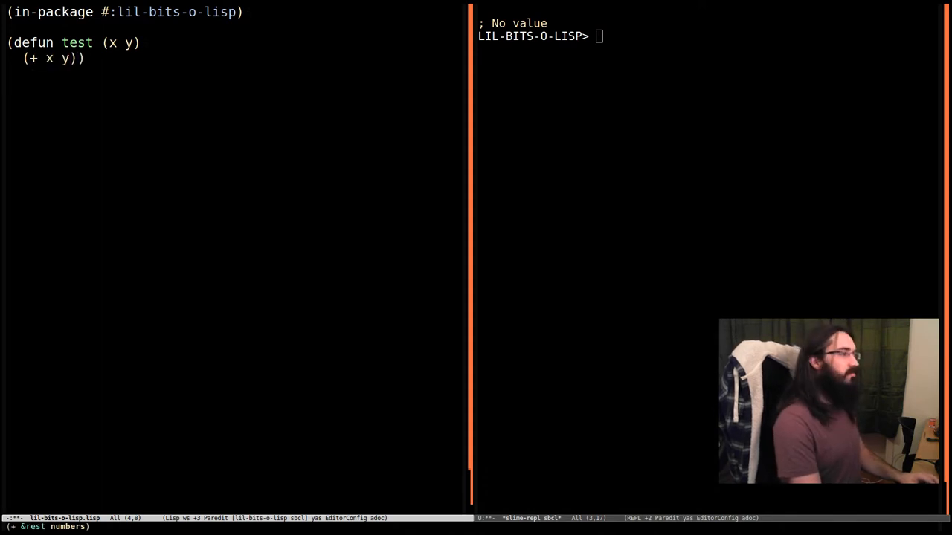
type("(test)")
type("(value ")
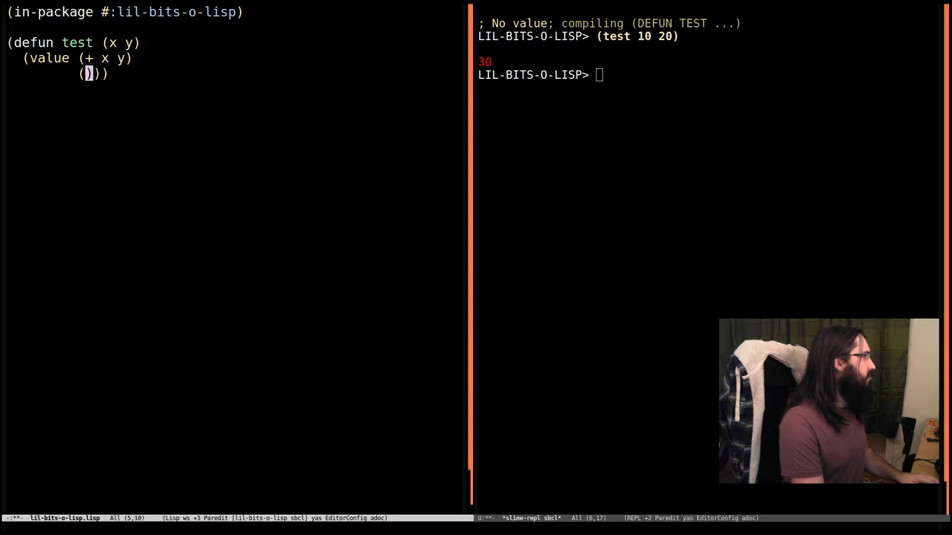
Wrap test's body in (values (+ x y) (* x y)) so it returns sum and product.
type("*")
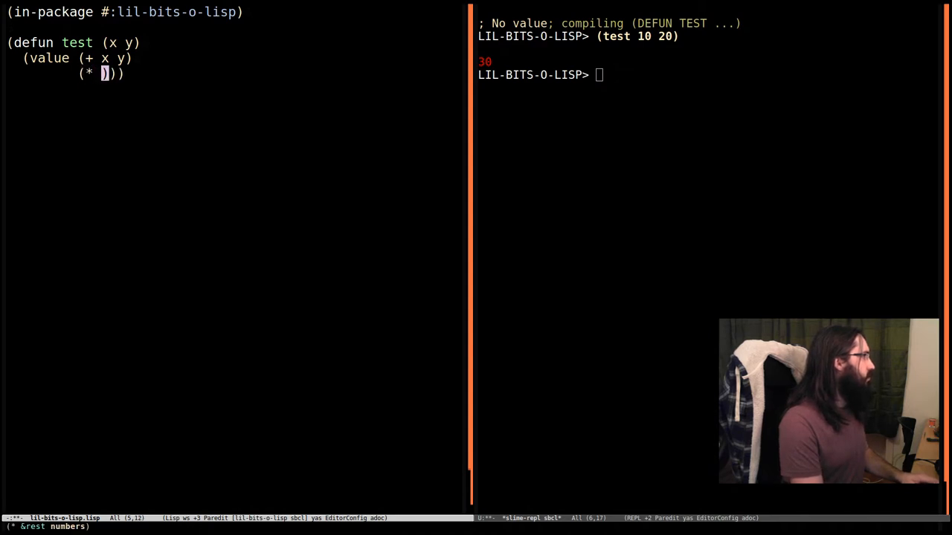
type("x y")
left_click(77, 58)
type("s")
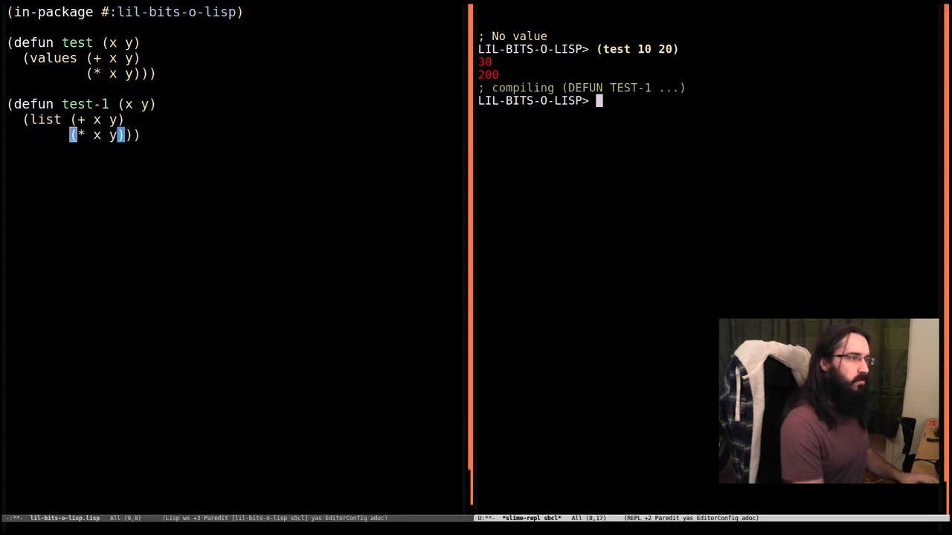
Evaluate (test-1 10 20) in the REPL to get the list (30 200).
type("(test)")
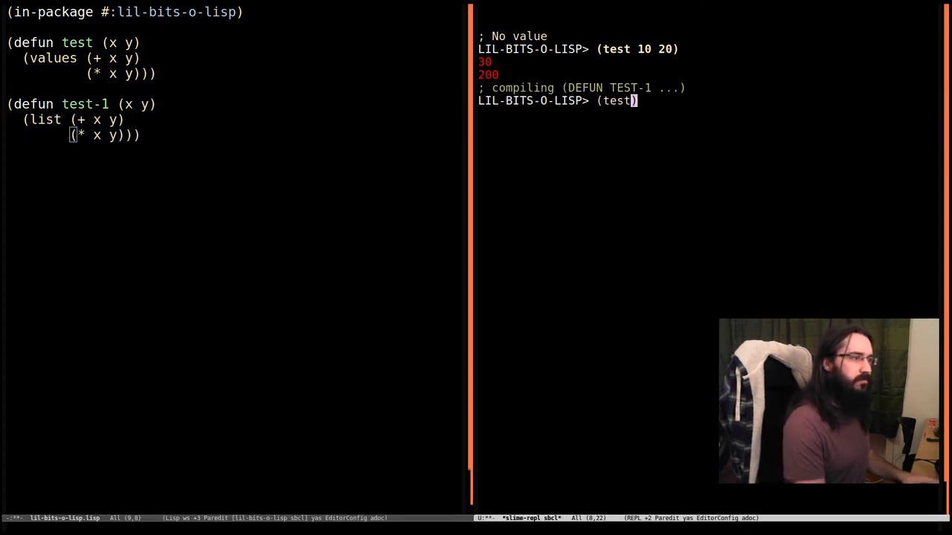
type("-1 10 20")
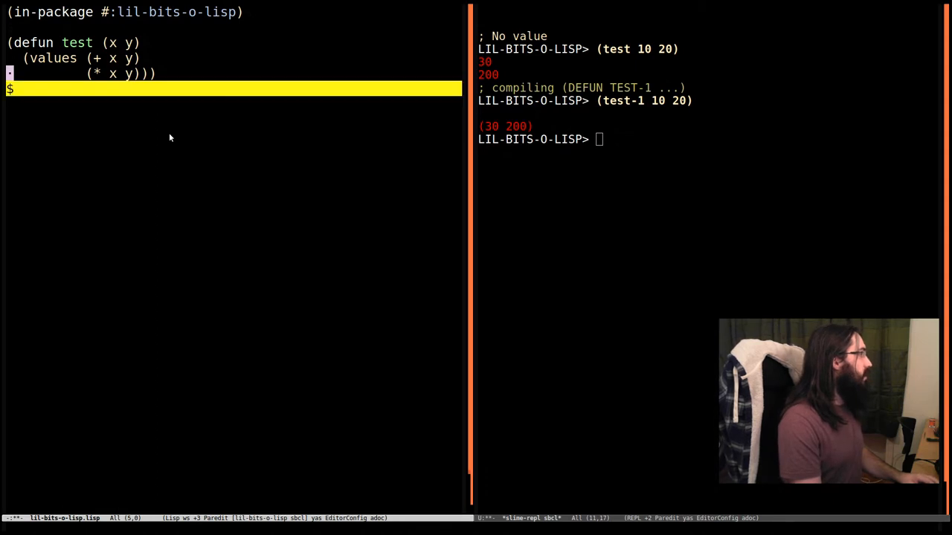
Write (defun test-1 (x) (test x (* x 2))) calling test with x and twice x.
type("(defun")
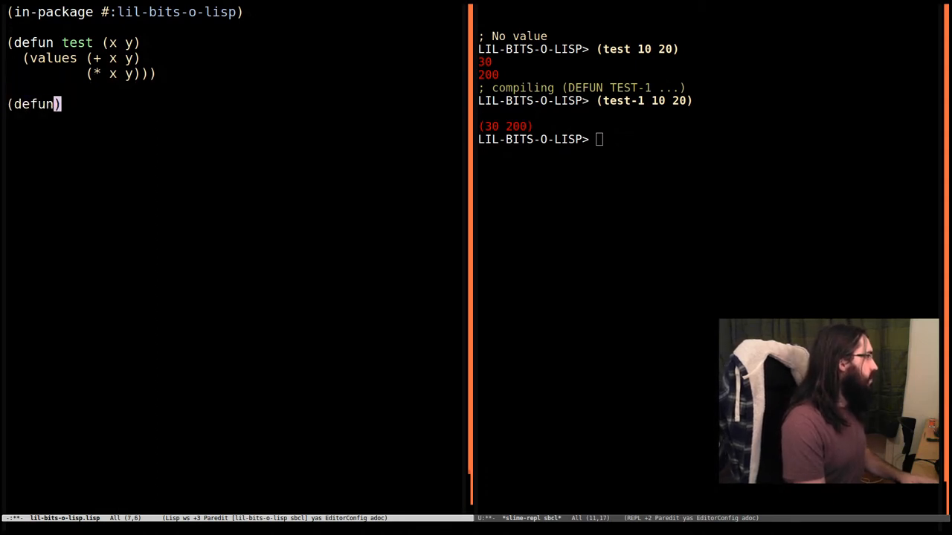
type("test-")
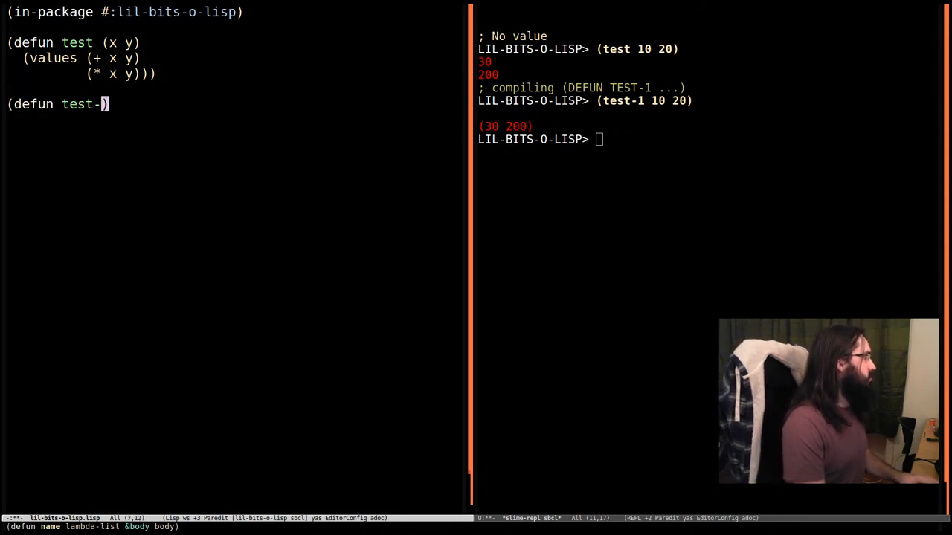
type("1 ()")
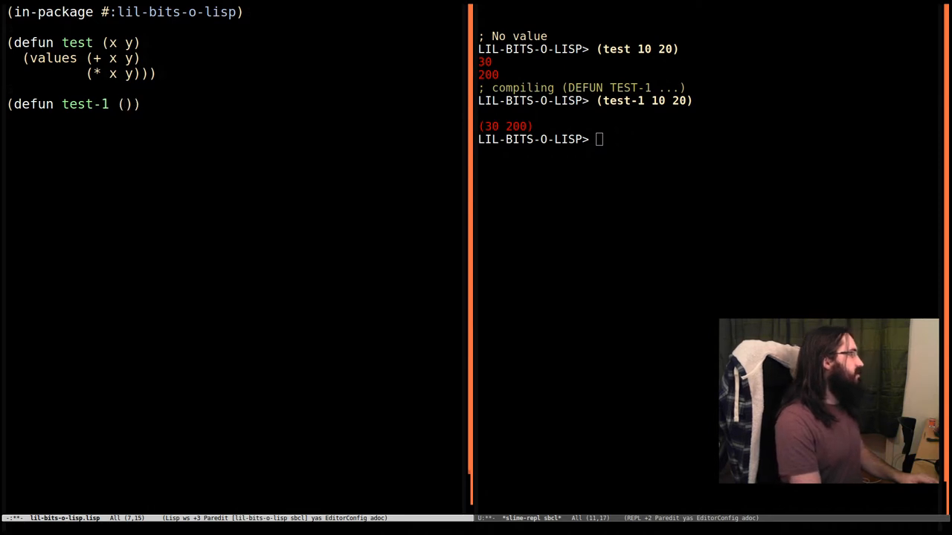
type("(x y)")
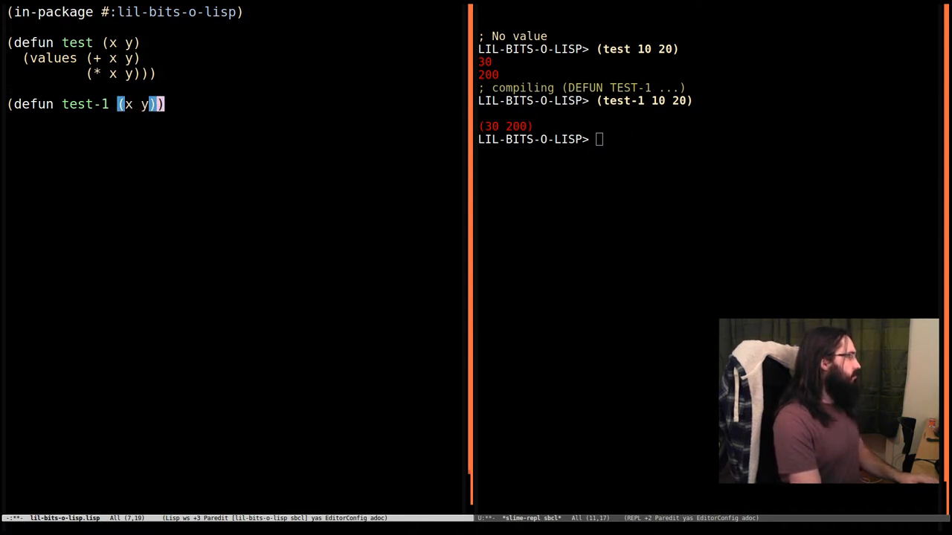
key("enter")
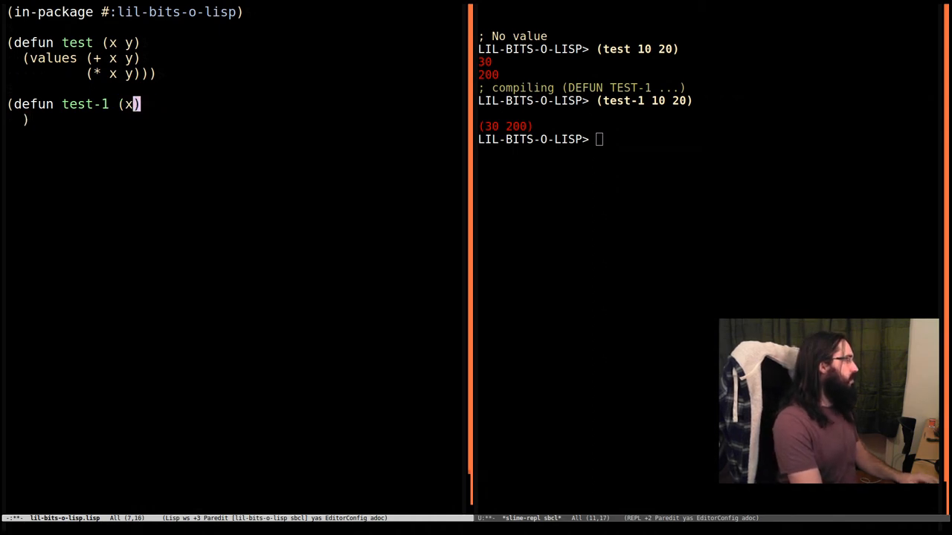
type("(test")
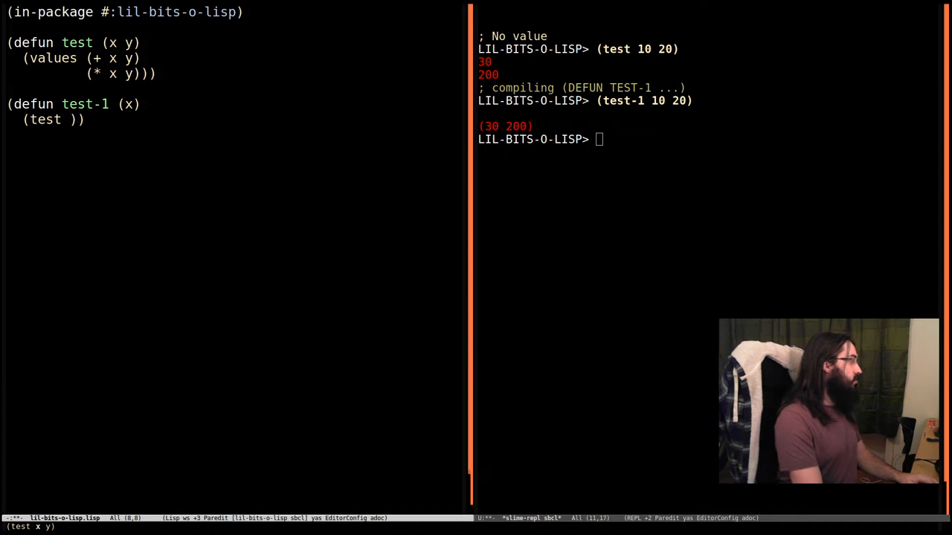
type("x (* x 2")
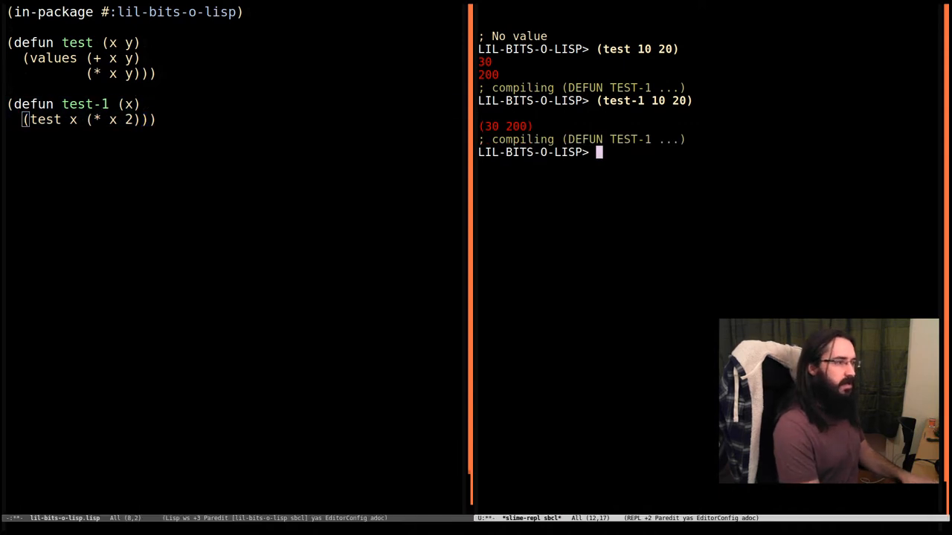
Start typing a test-1 call in the REPL.
type("(test-)")
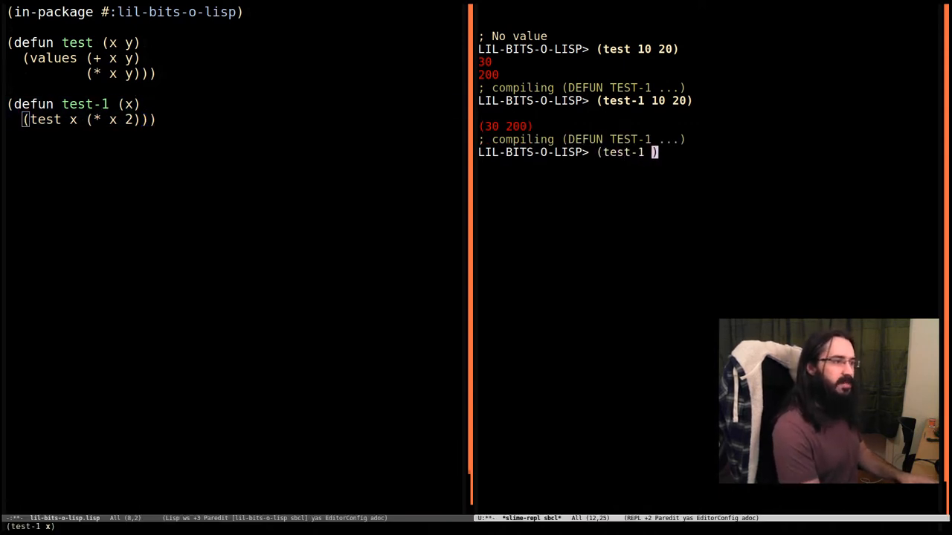
type("10 20")
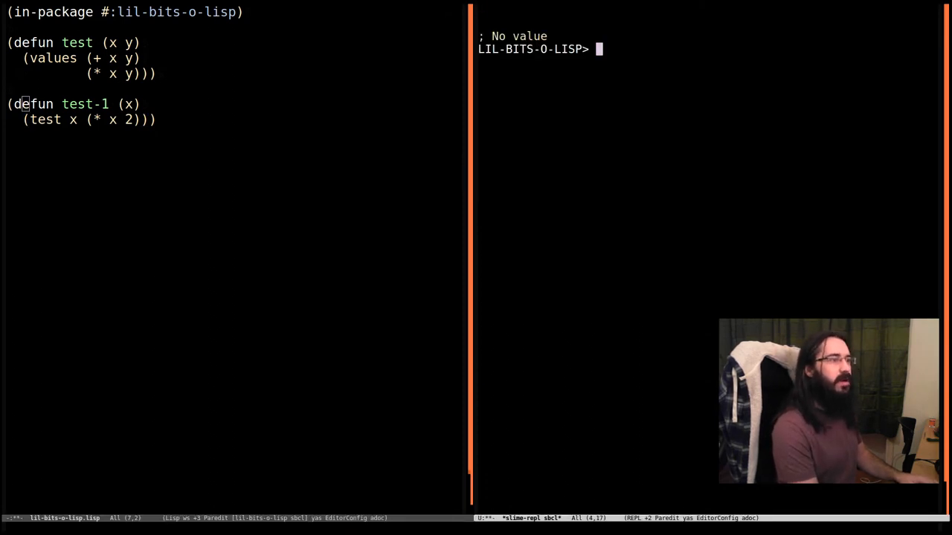
Evaluate (test-1 20) in the REPL, returning the values 60 and 800.
type("(test-1 1)")
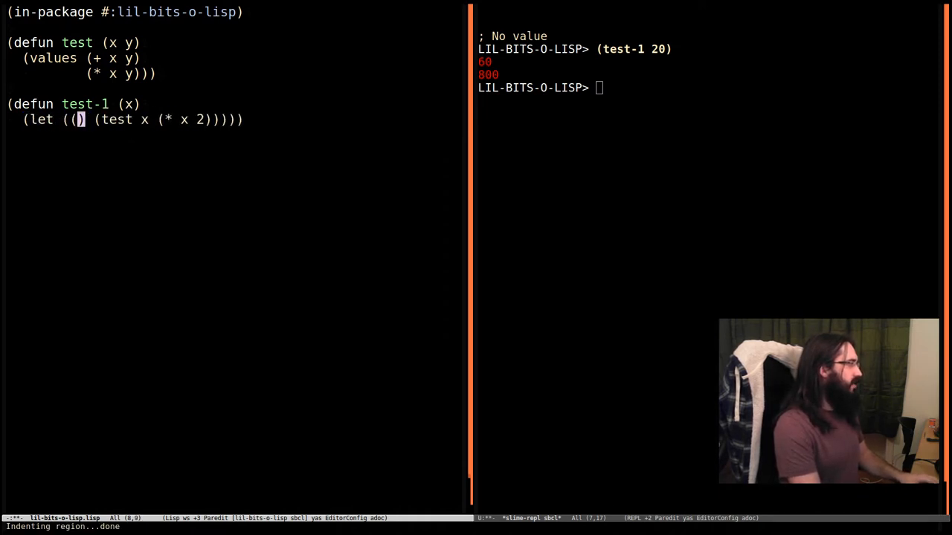
Bind test's result to tmp in a let inside test-1 so it returns only 60.
type("x")
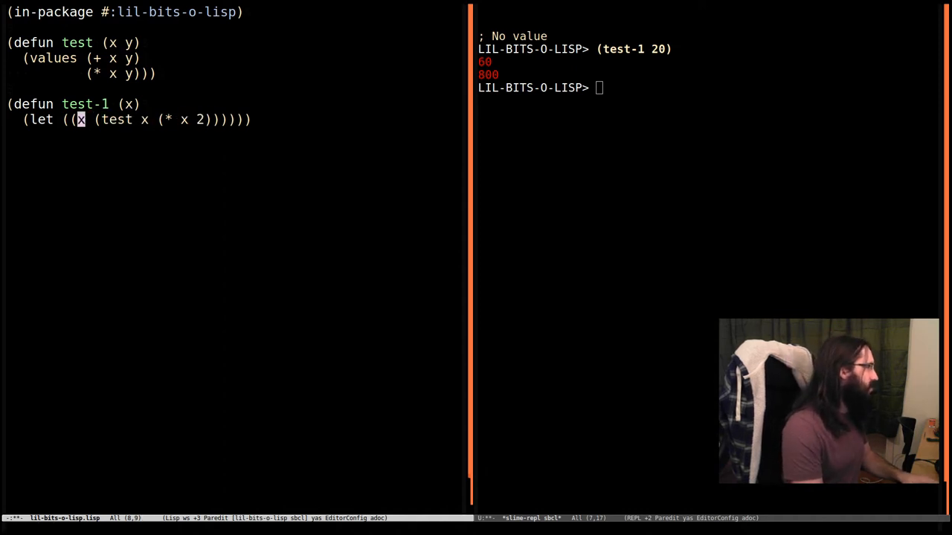
type("tmp")
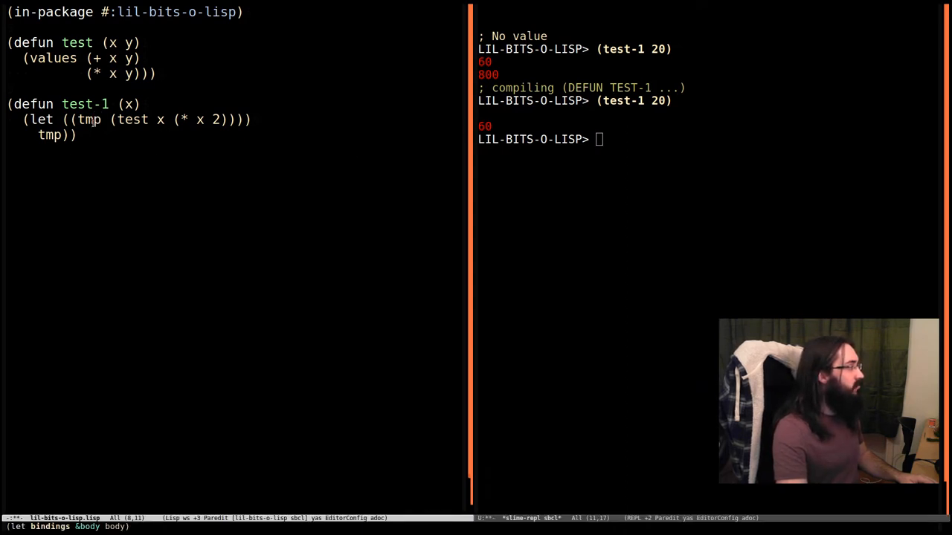
mouse_move(426, 146)
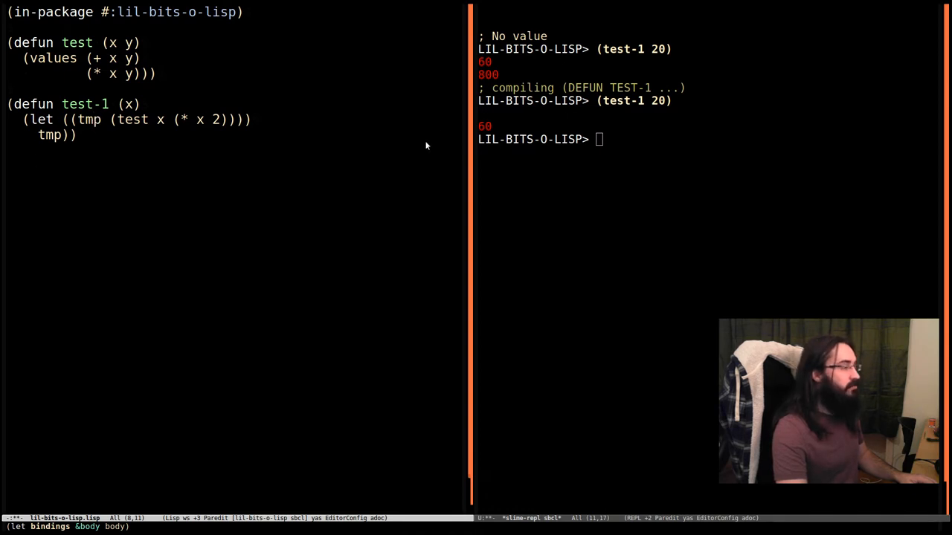
mouse_move(384, 256)
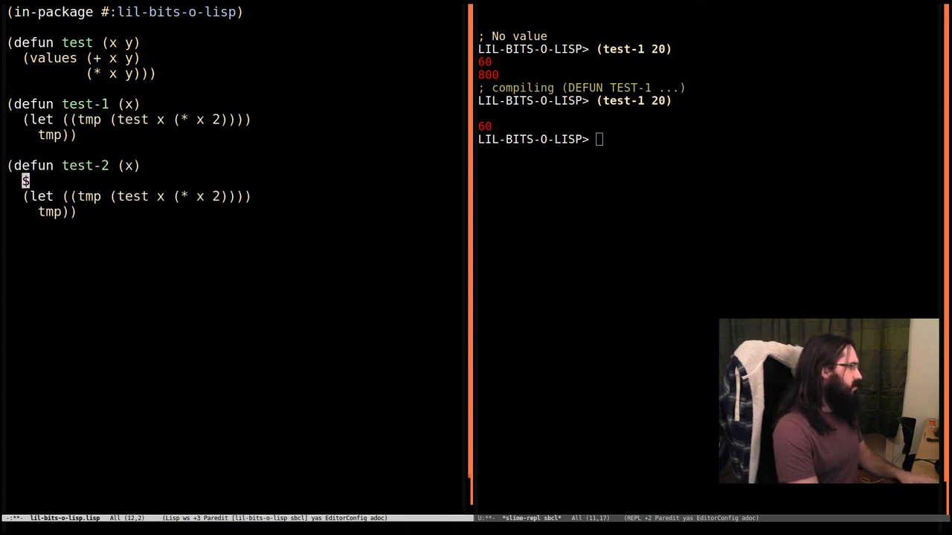
Give test-2 a multiple-value-bind (a b) over test's call, returning (list a b).
type("(multiple-value-b")
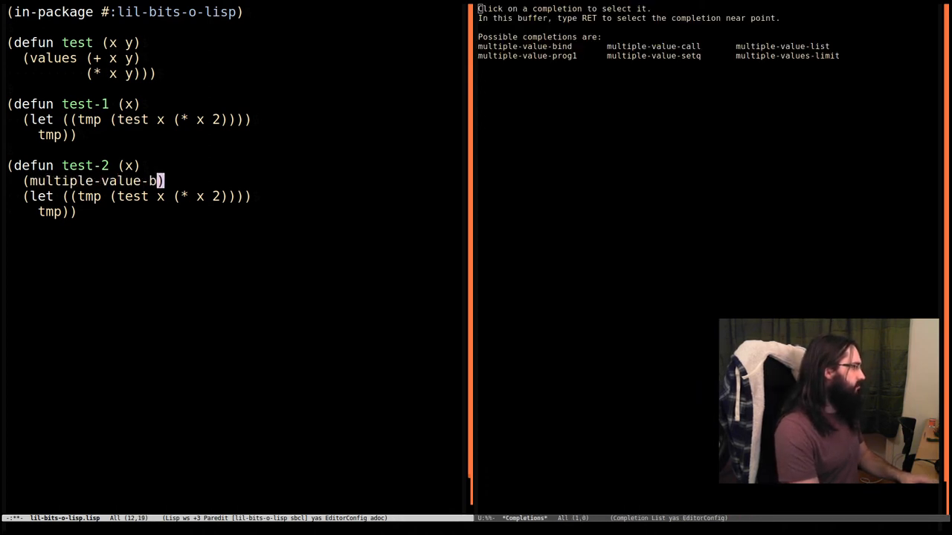
left_click(524, 46)
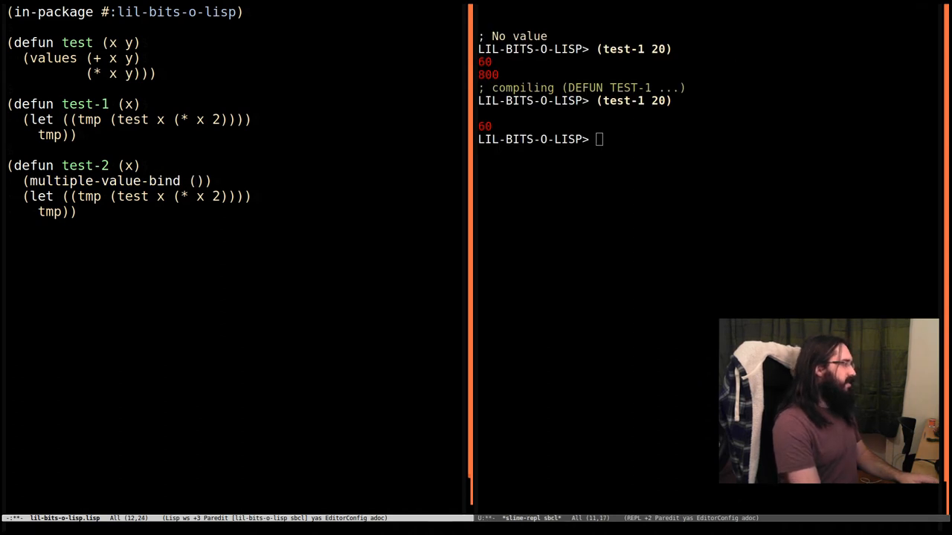
type("a b) (test x (* x 2")
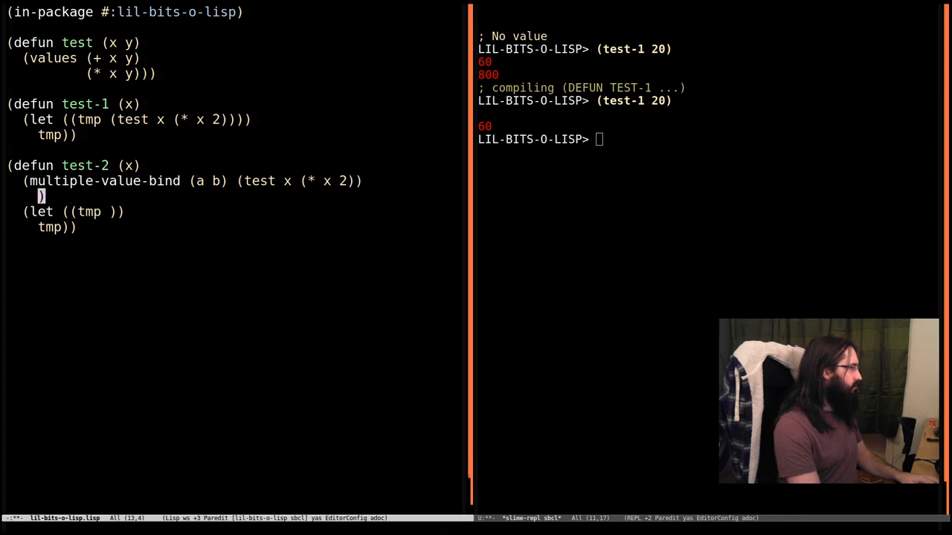
type("(l")
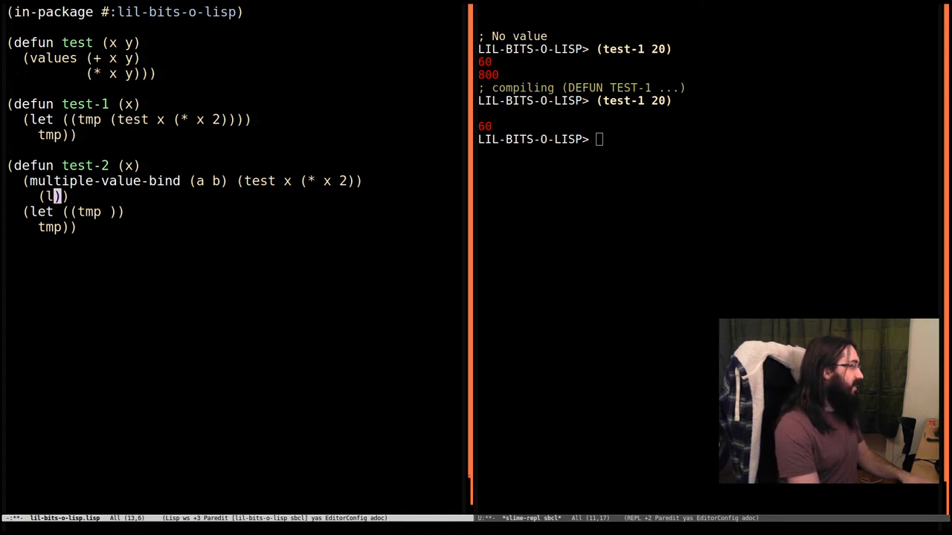
type("ist")
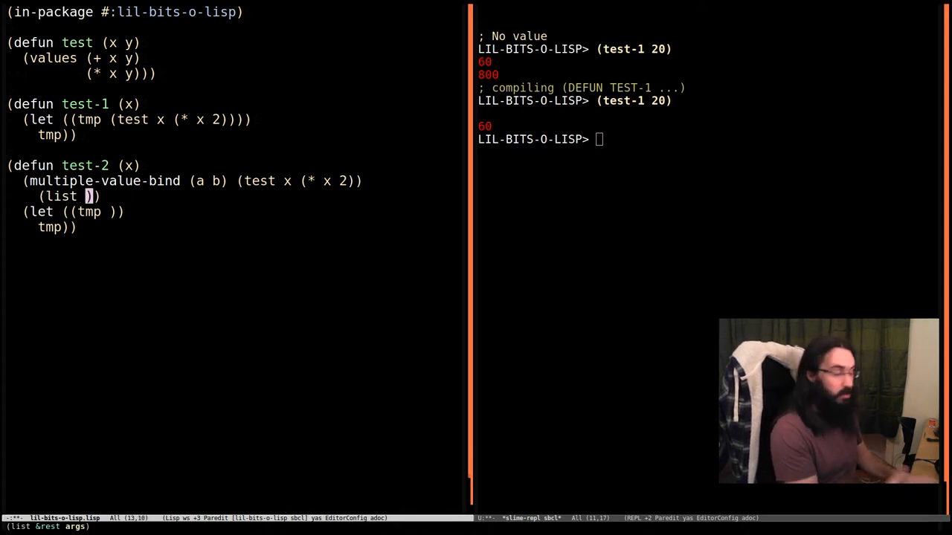
type("a b")
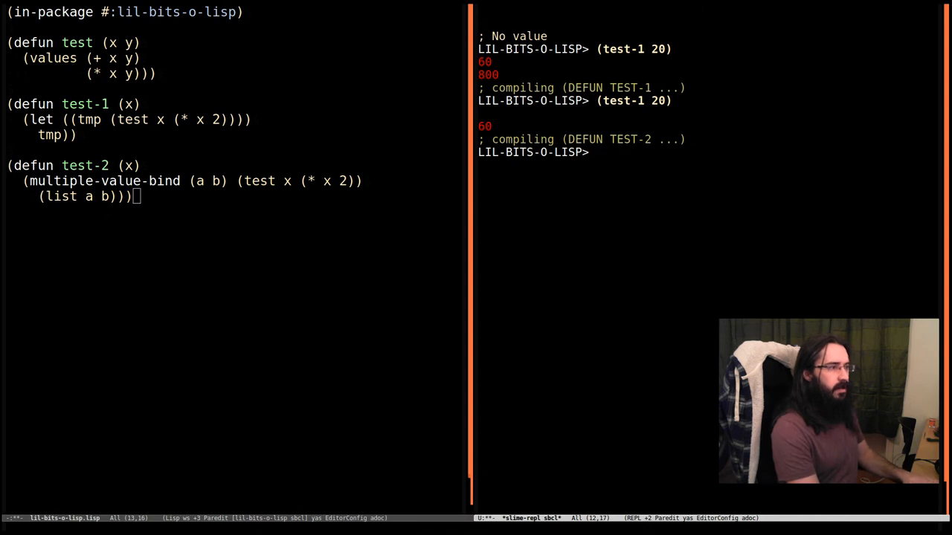
Run (test-2 20) in the REPL to get the list (60 800).
type("(test-2")
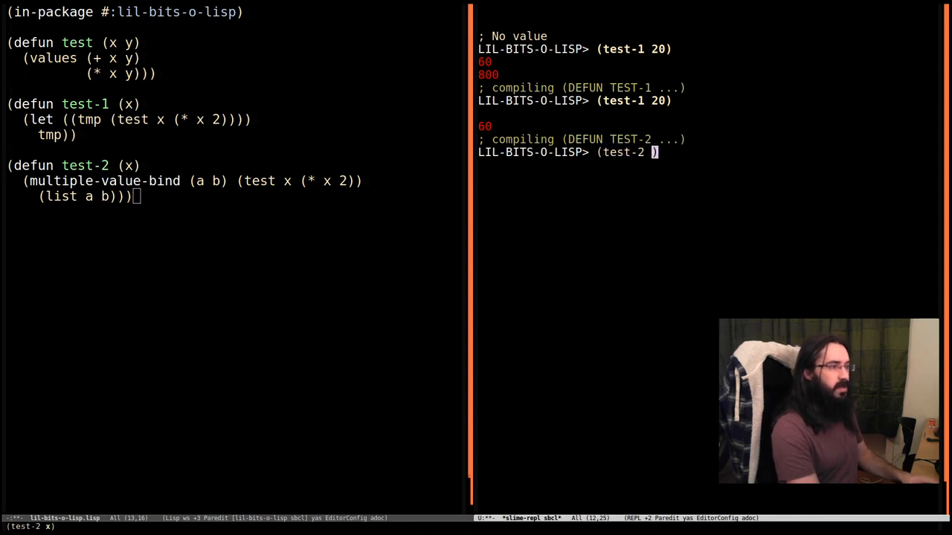
type("20")
key("Return")
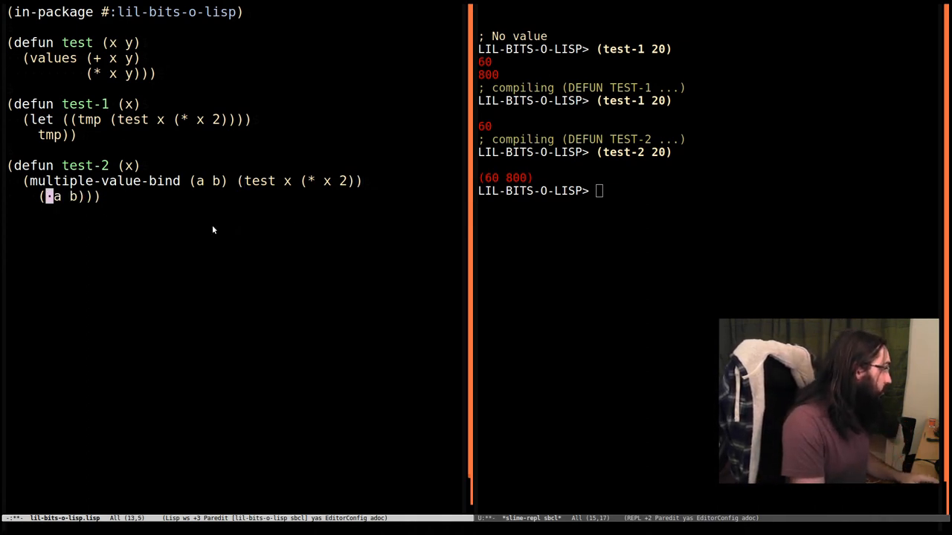
Rerun test-2 with values returning 60 and 800, then with list restored returning (60 800).
type("values")
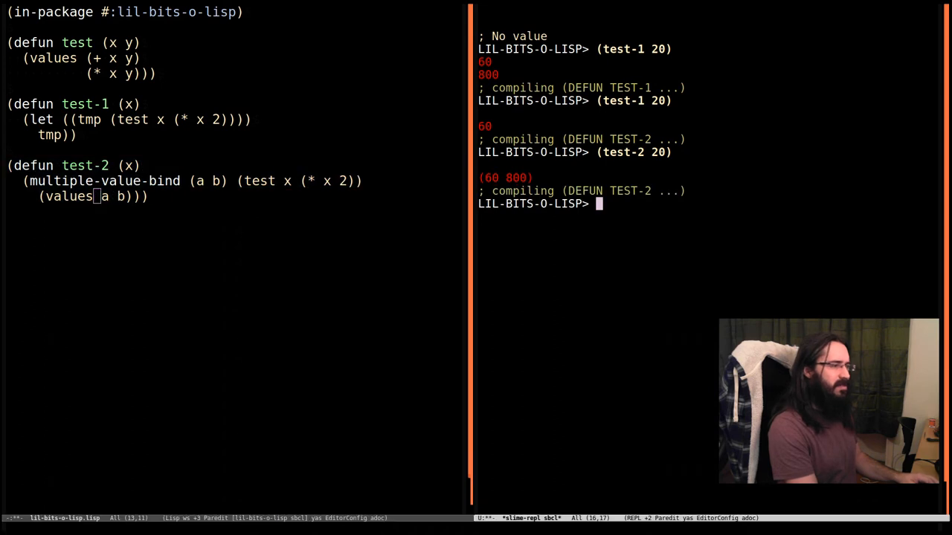
type("ist")
key("Return")
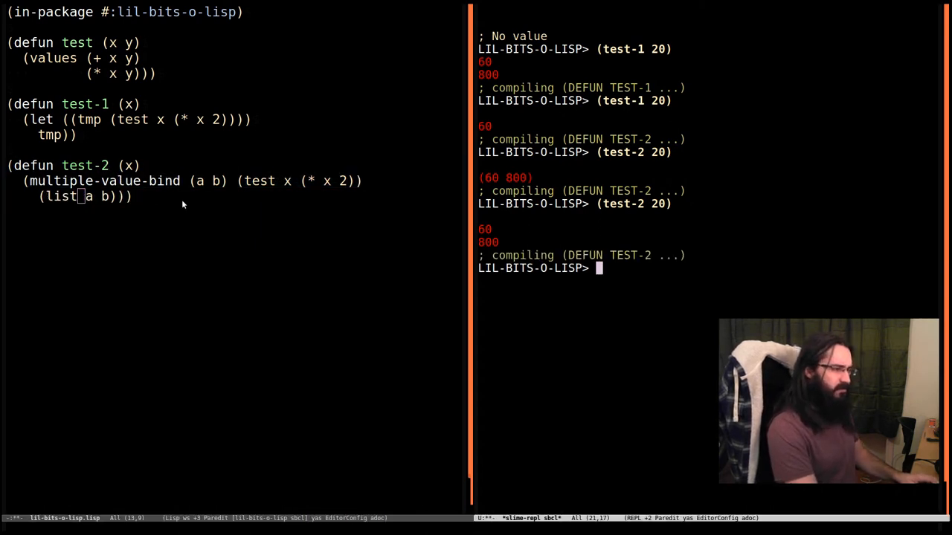
key("Return")
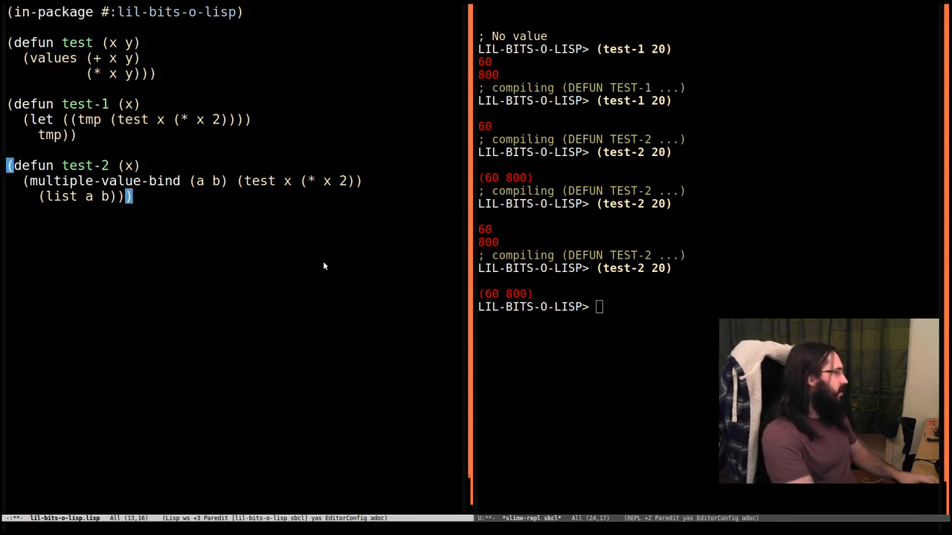
Start (defun test-3 (&rest arg) (multipl and list the multiple-value operator completions.
type("(defun test-3")
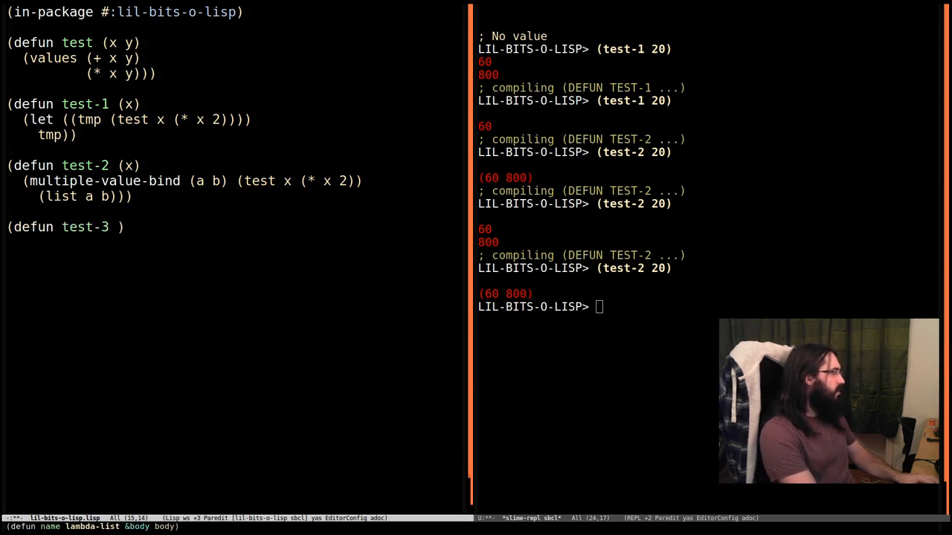
type("(")
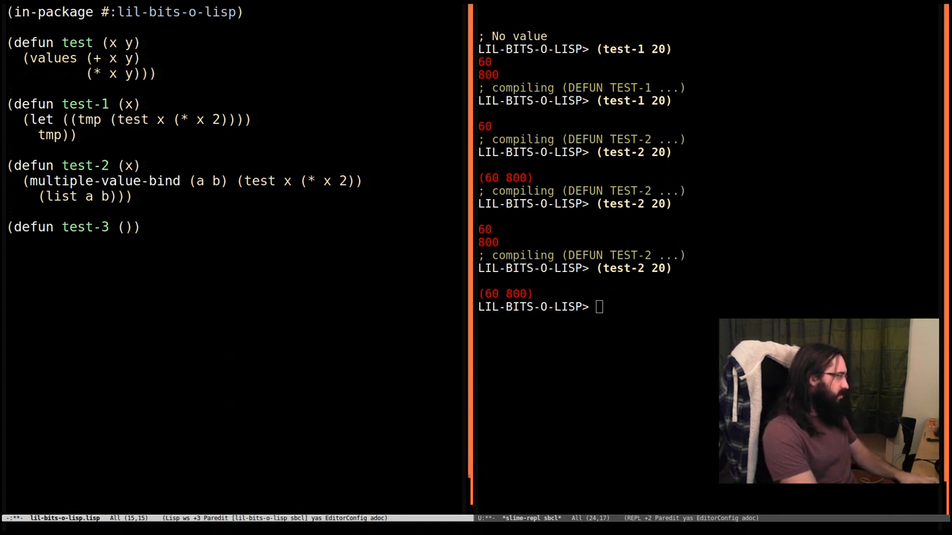
type("&rest arg")
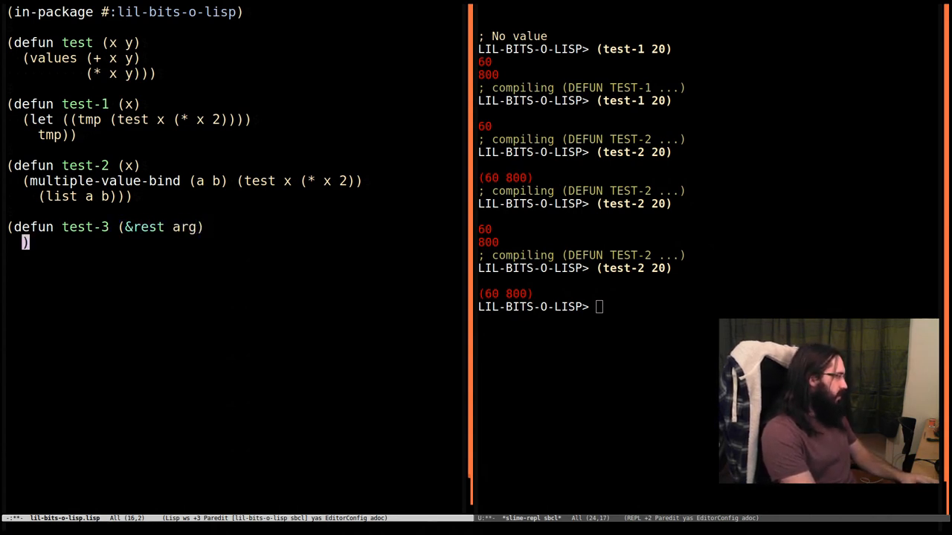
type("(")
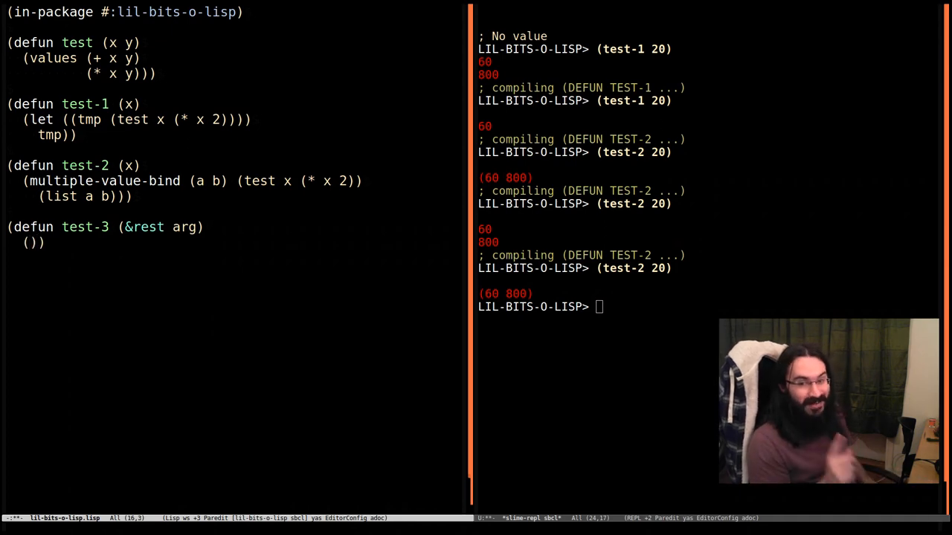
type("multiple-values")
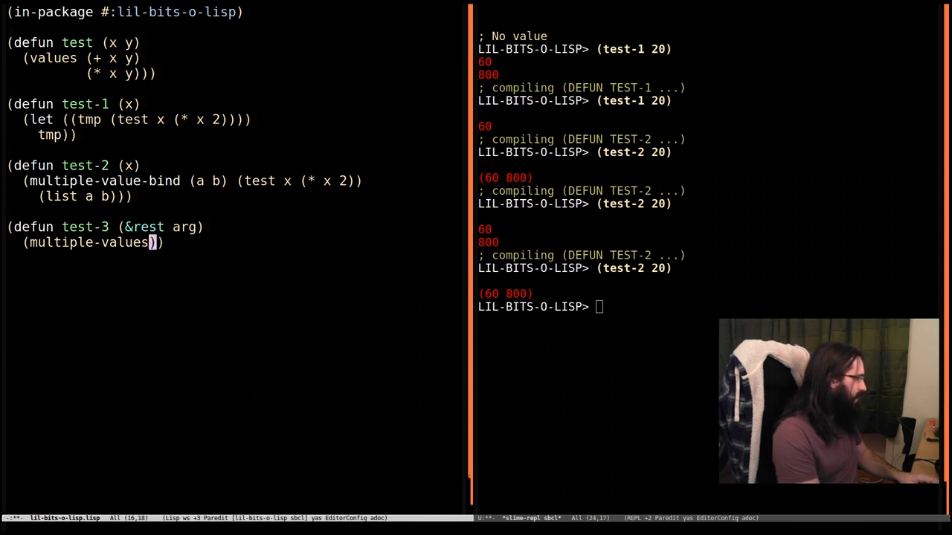
key("BackSpace")
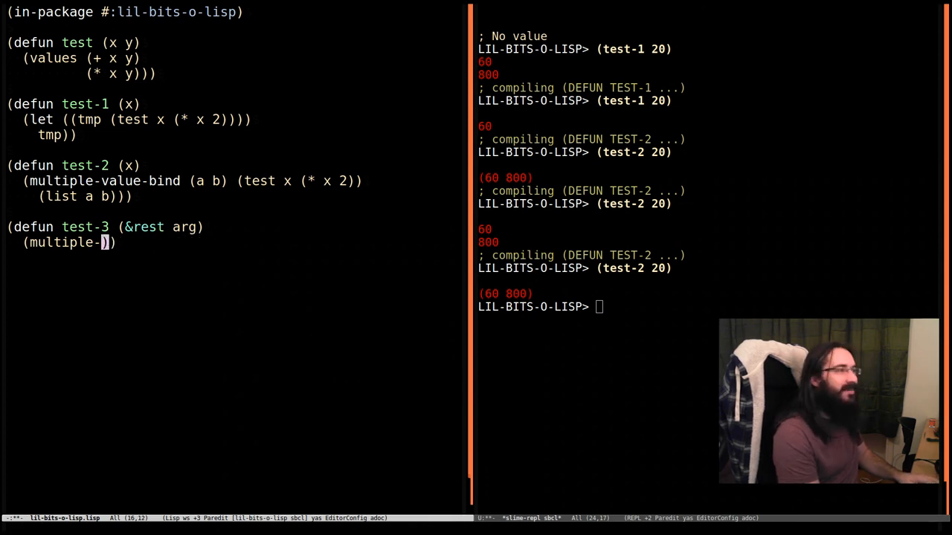
key("TAB")
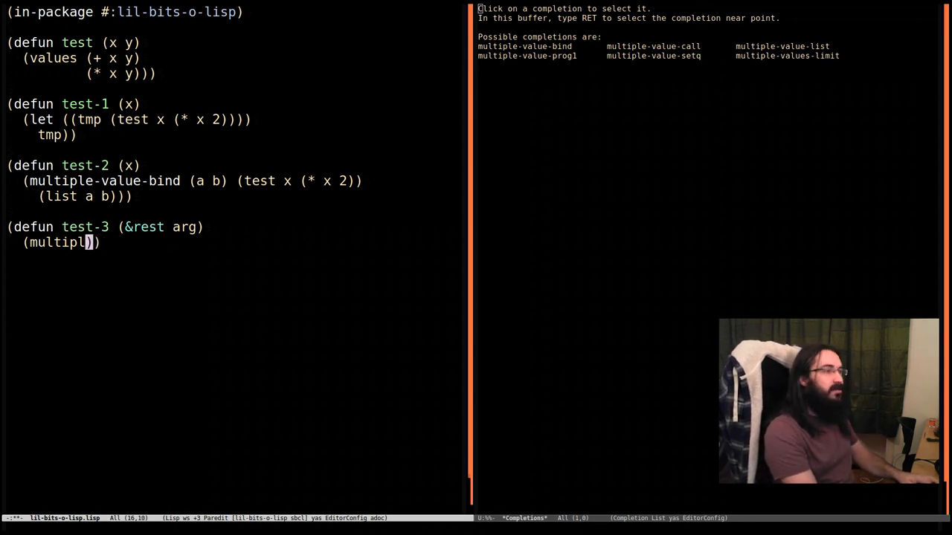
Complete test-3's body form to multiple-value, then move to the HyperSpec in the browser.
type("e-value")
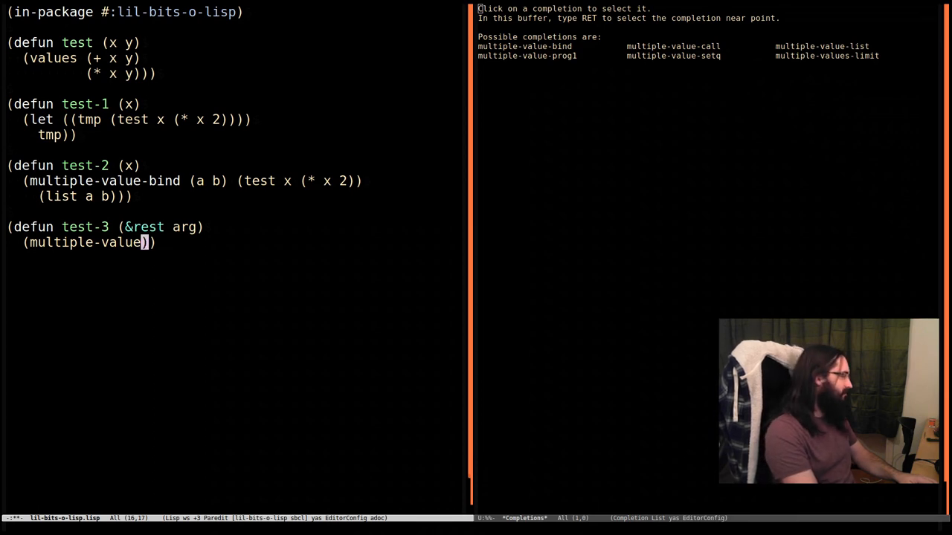
key("BackSpace")
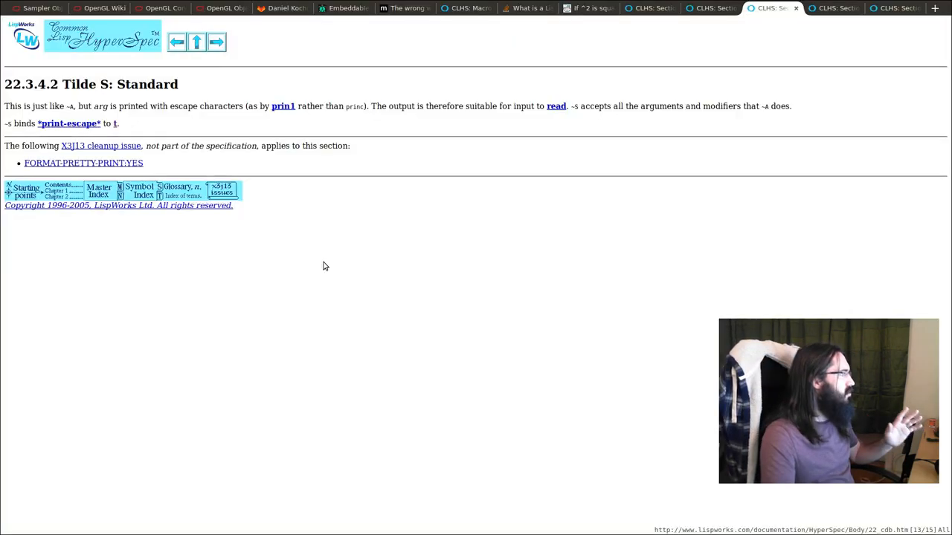
Browse the HyperSpec Symbol Index entries beginning with M for the values functions.
left_click(196, 41)
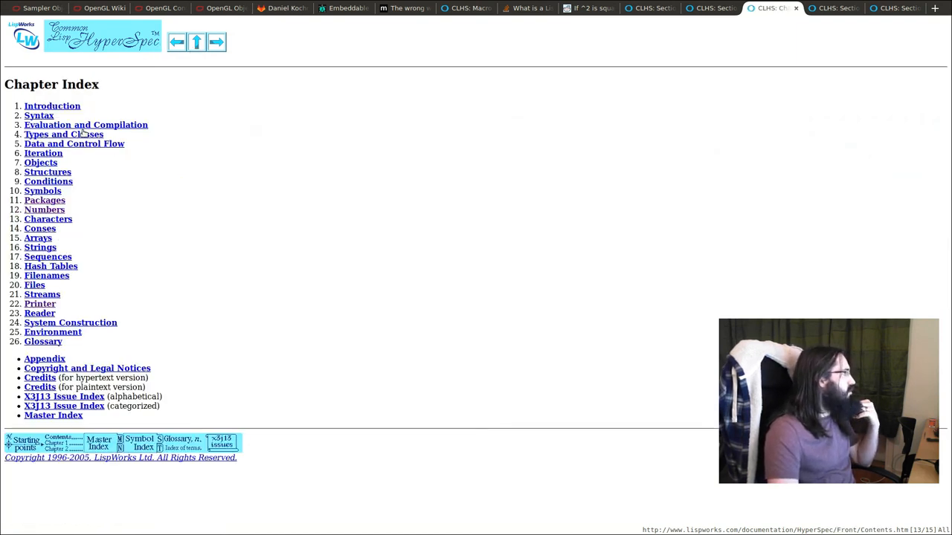
left_click(87, 125)
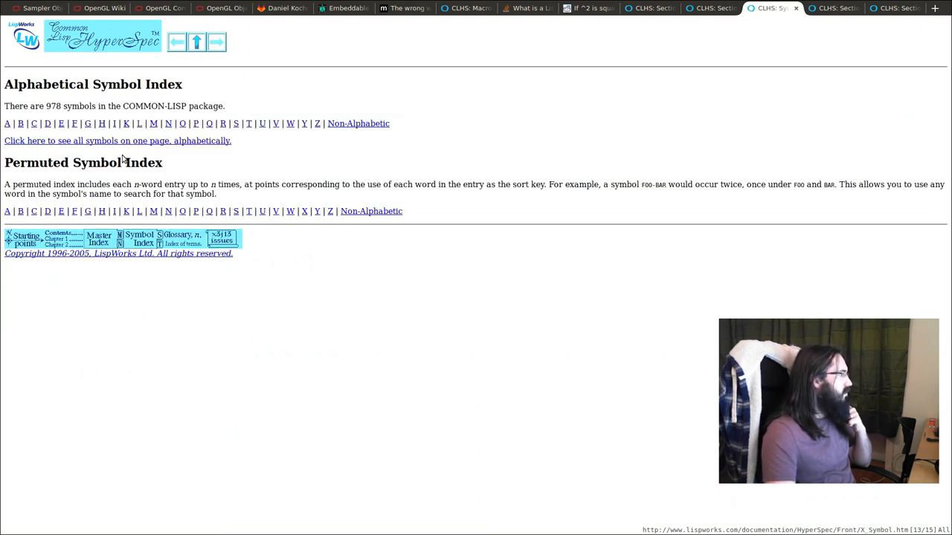
left_click(153, 122)
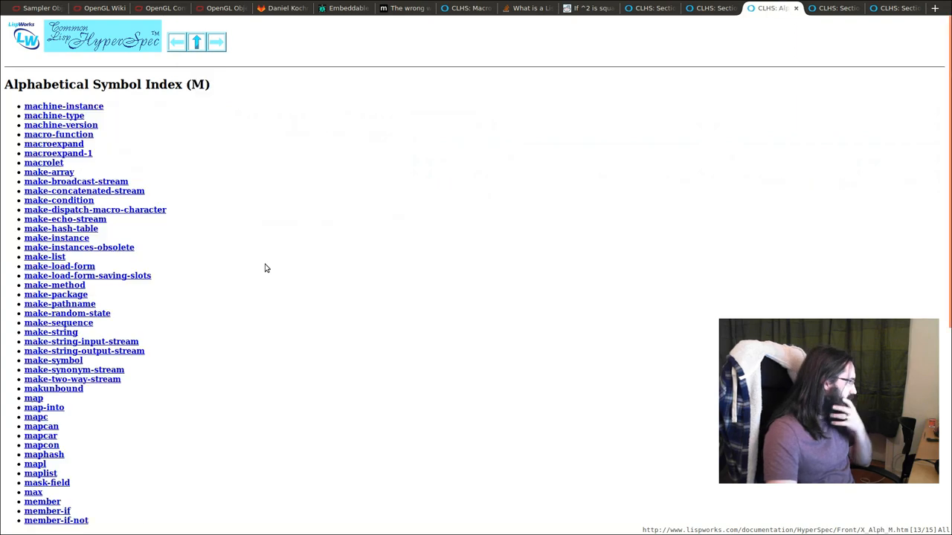
scroll("down", 3)
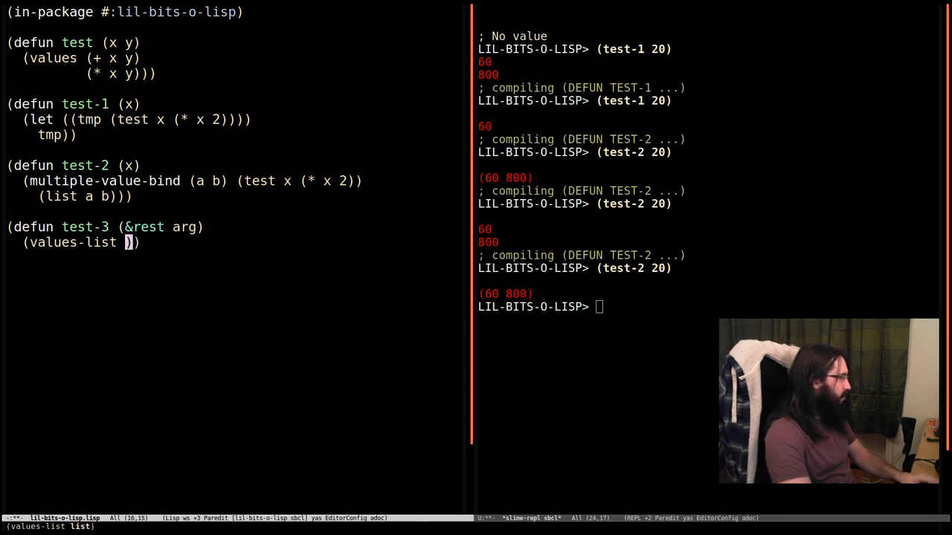
Make test-3 return (values-list args), compile it and evaluate (test-3) with no arguments.
type("args")
left_click(766, 306)
type("(test")
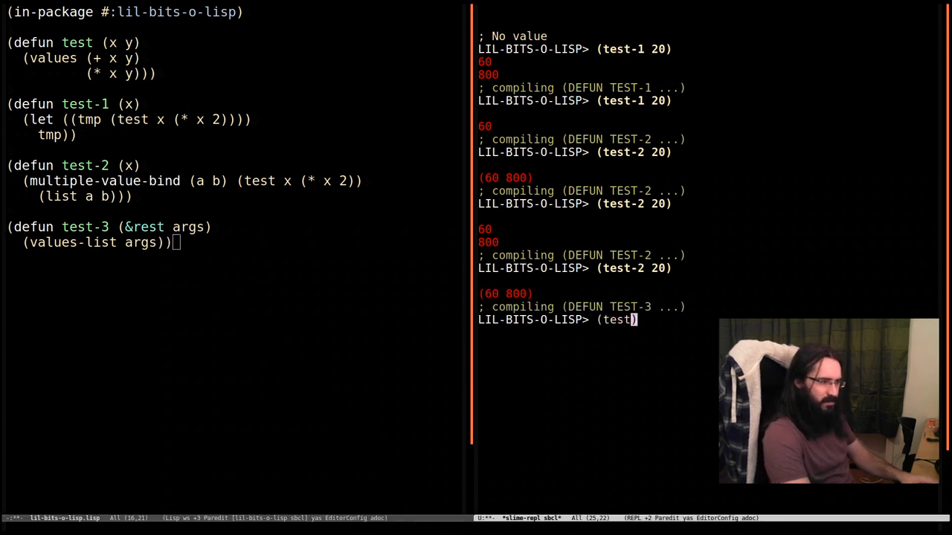
type("-3")
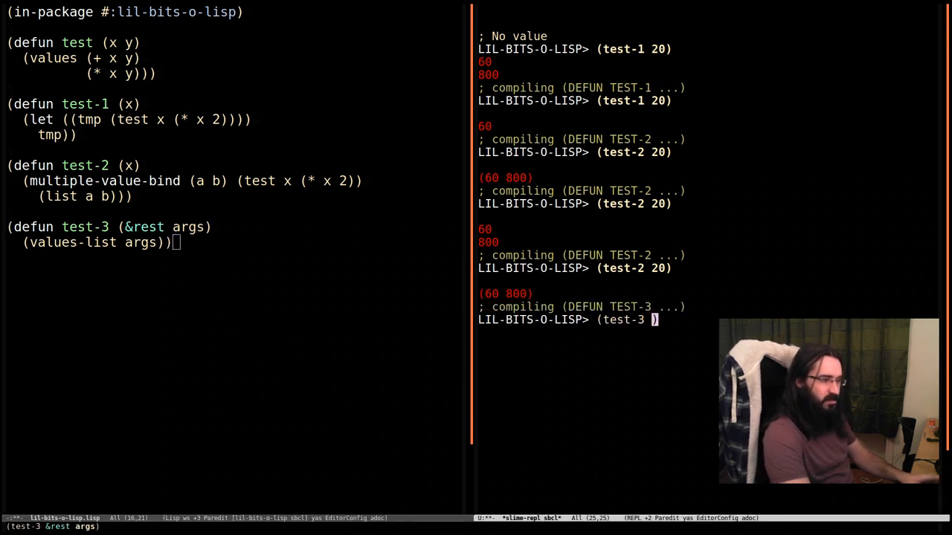
key("Return")
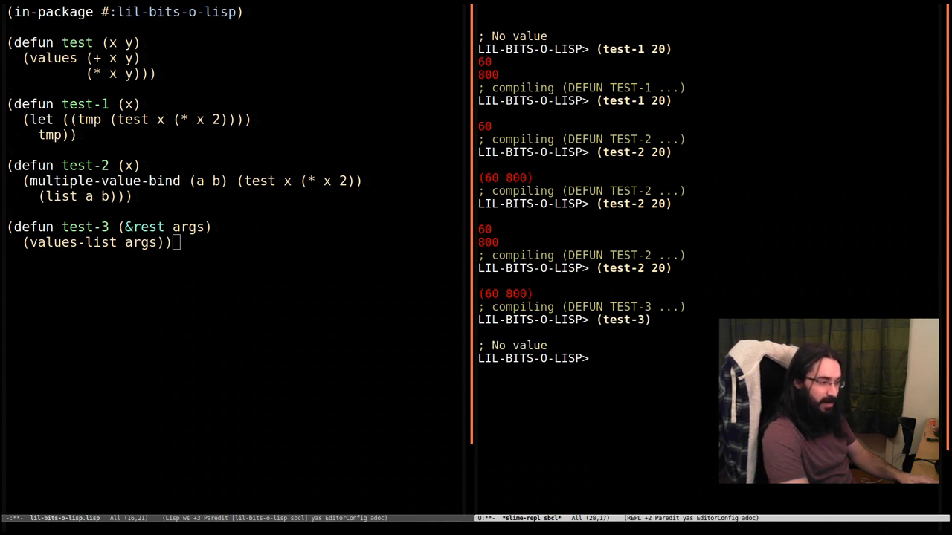
Evaluate (test-3 1) and (test-3 1 2) in the REPL to see the values echoed back.
type("test-3 )")
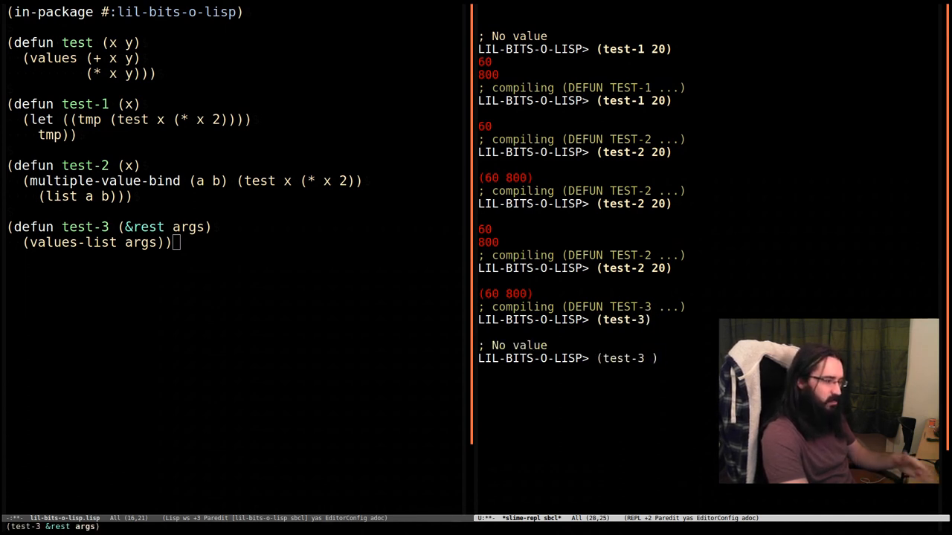
type("1")
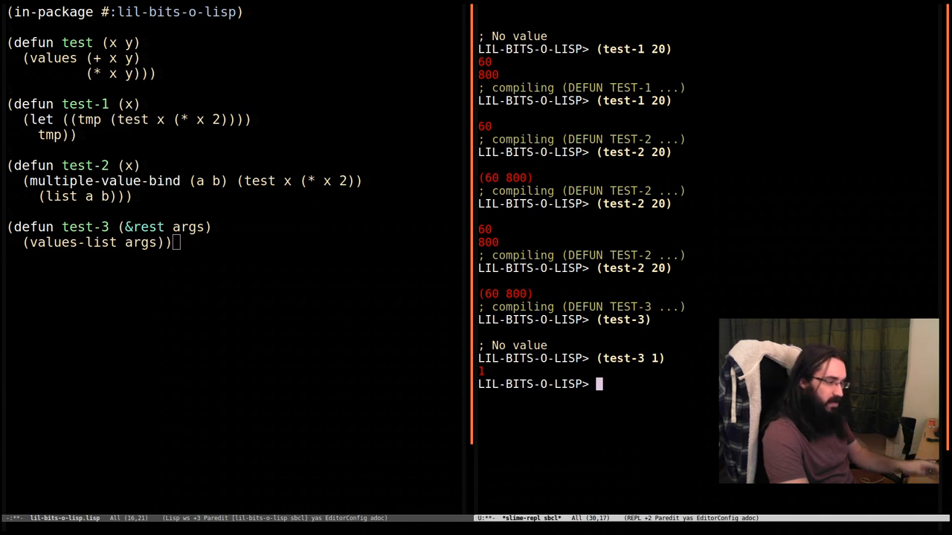
type("(test-3 1 2)")
type("(test-3 1 2 3)")
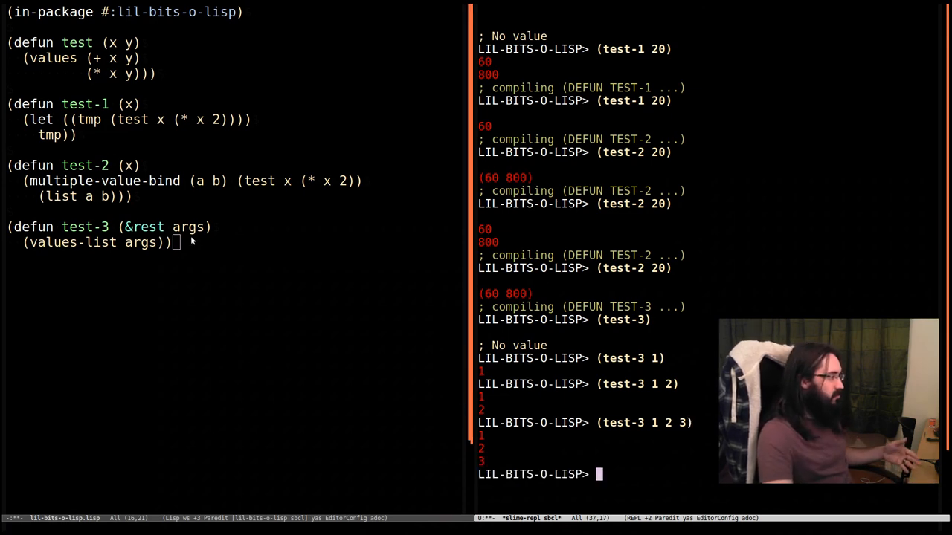
mouse_move(178, 281)
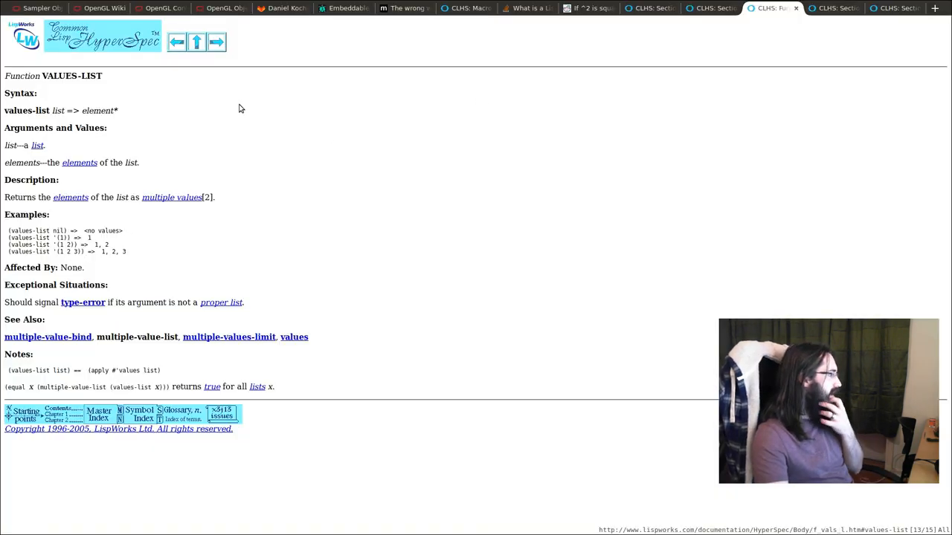
Navigate up from VALUES-LIST to the Data and Control Flow Dictionary's multiple-value entries.
left_click(196, 42)
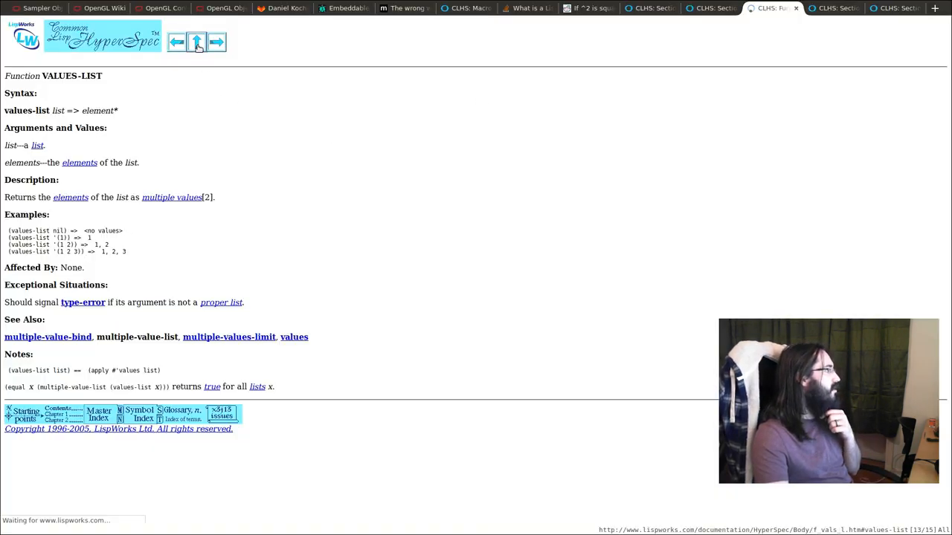
left_click(197, 42)
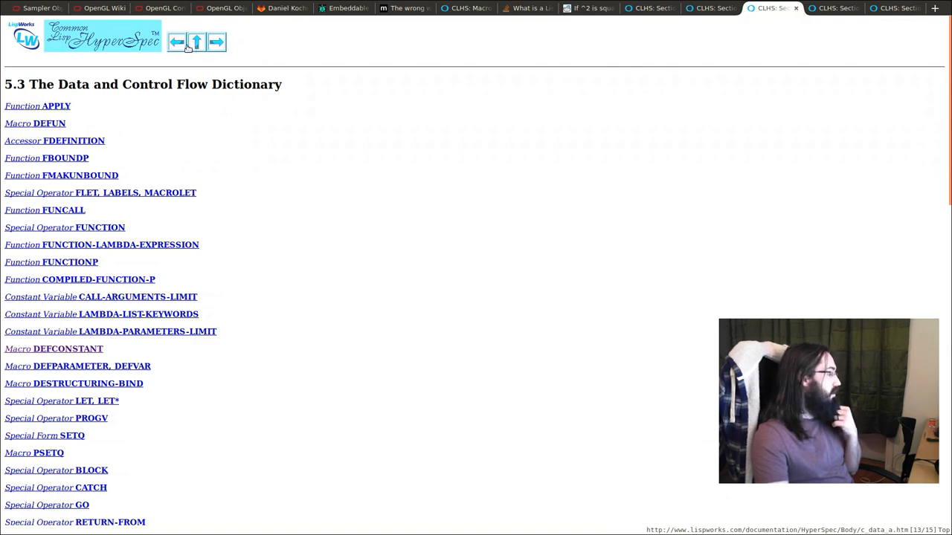
scroll("down", 3)
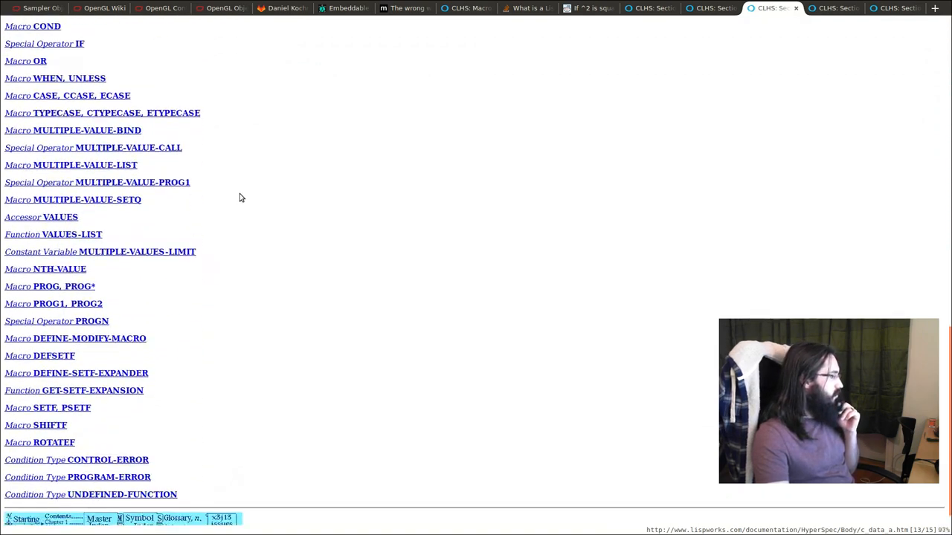